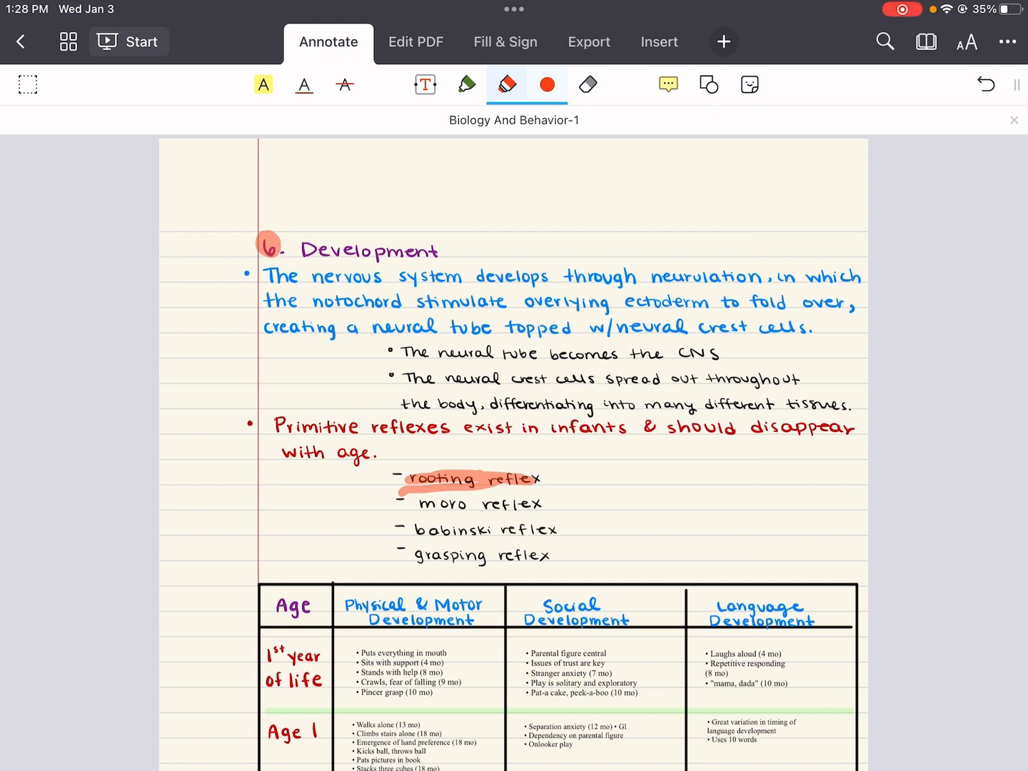
Step: Highlight the moro, babinski and grasping reflex lines in orange
{"action": "left_click_drag", "start_coordinate": [414, 508], "coordinate": [517, 502]}
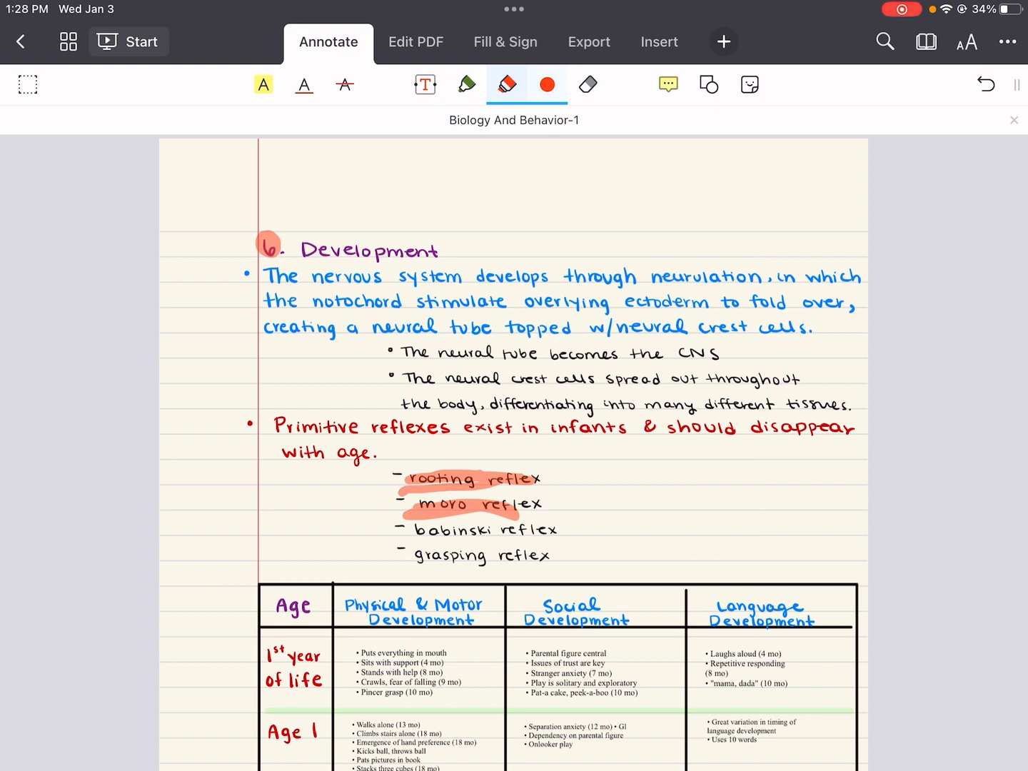
{"action": "left_click_drag", "start_coordinate": [402, 532], "coordinate": [564, 531]}
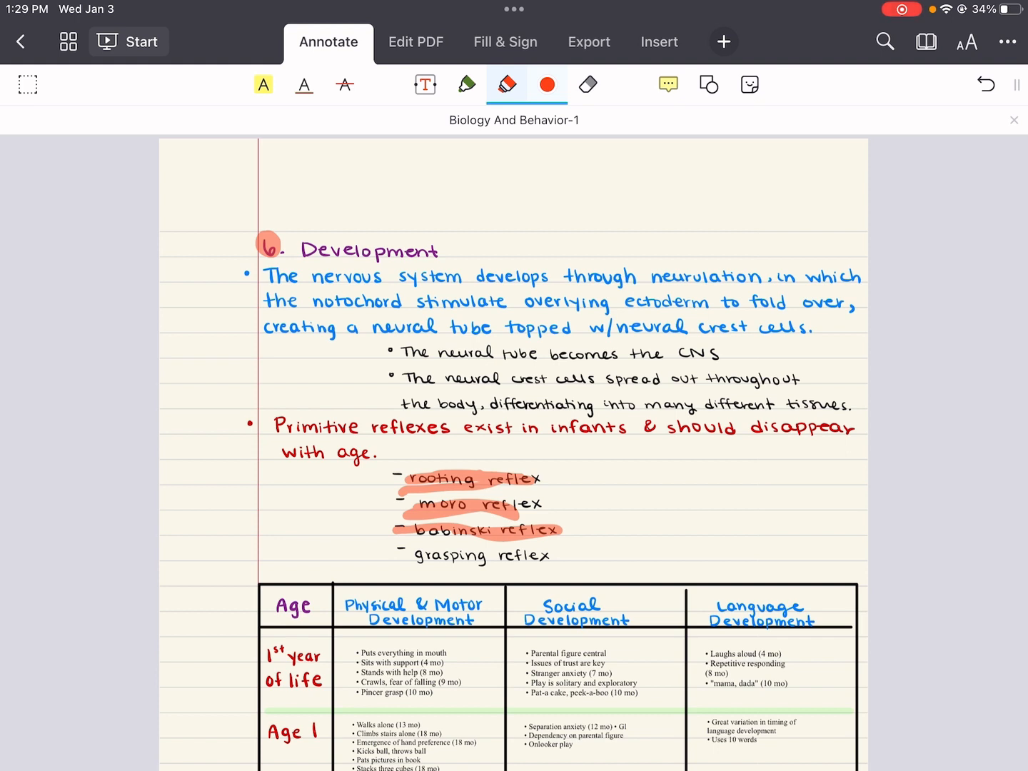
{"action": "left_click_drag", "start_coordinate": [407, 558], "coordinate": [549, 558]}
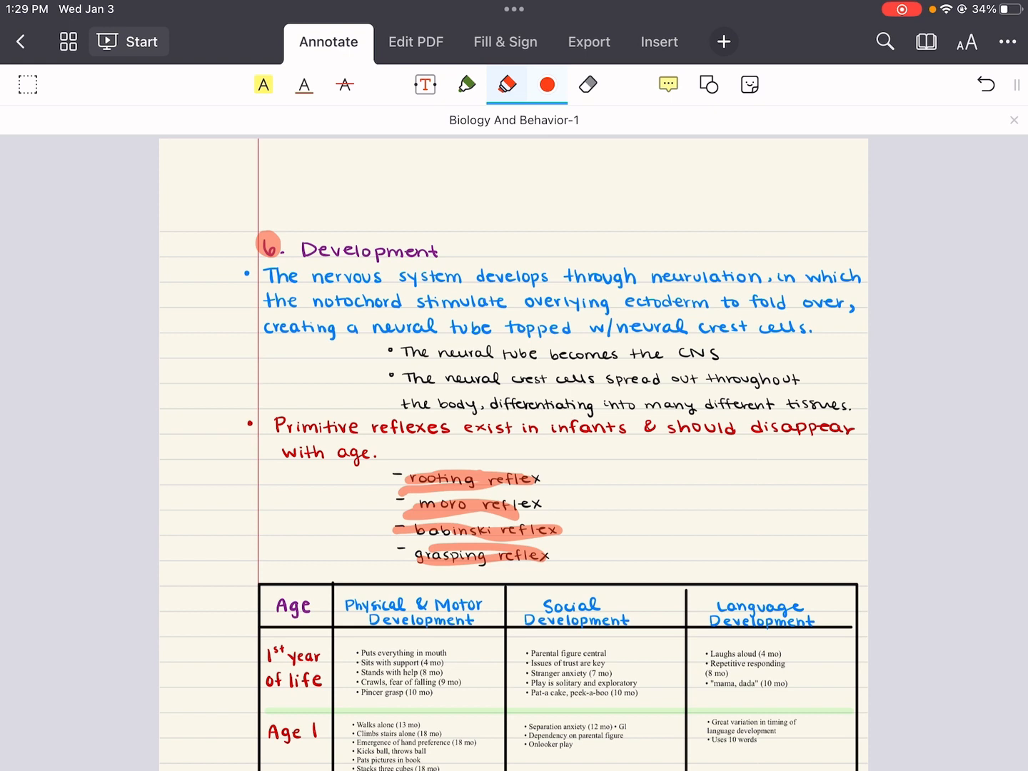
Step: Switch to the green pen for handwriting 'gross' and 'fine' with a downward arrow
{"action": "left_click", "coordinate": [466, 85]}
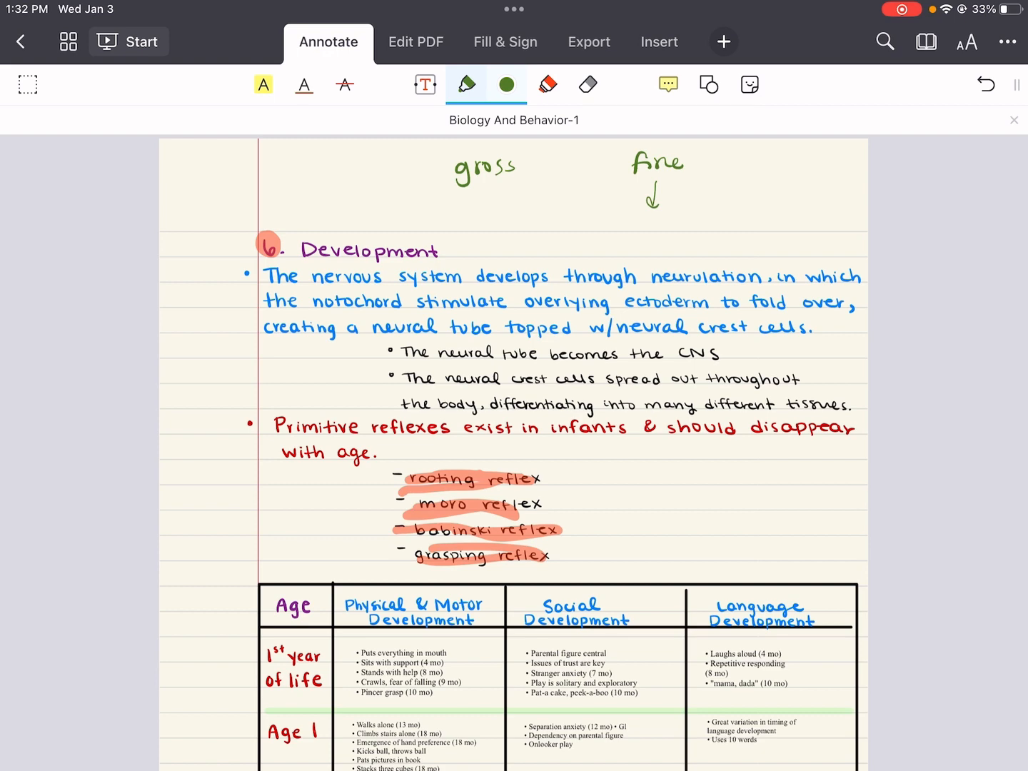
Step: Mark the milestones table and circle the Age 2 and Age 3 labels in green
{"action": "scroll", "scroll_direction": "down", "scroll_amount": 3}
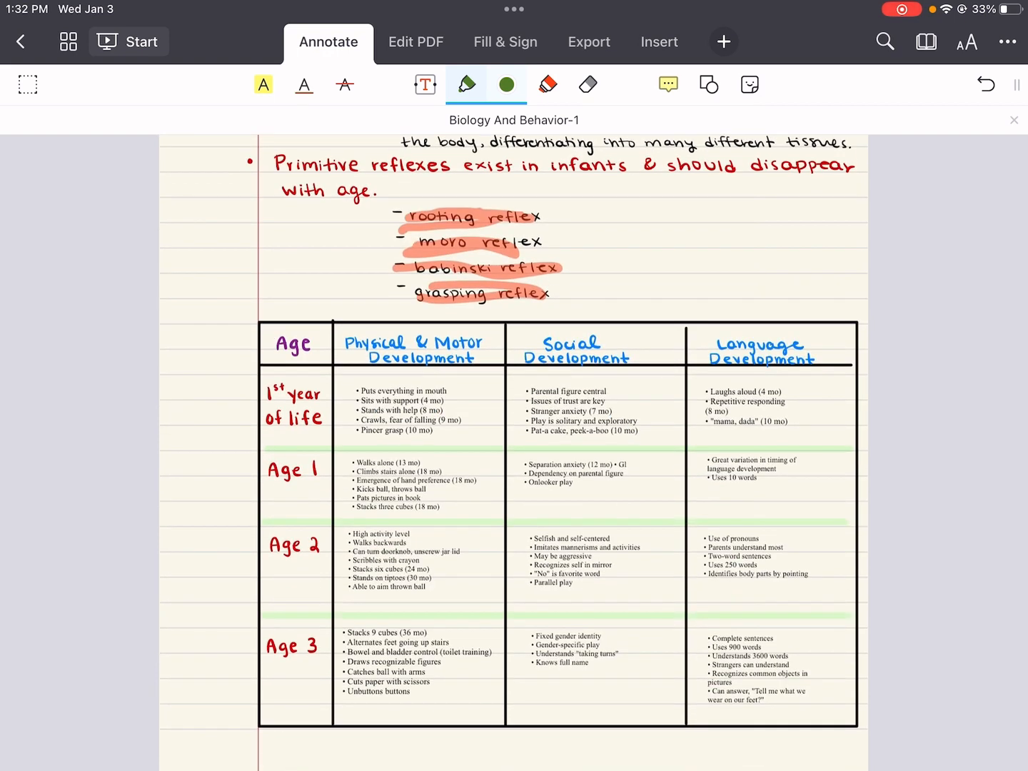
{"action": "scroll", "scroll_direction": "down", "scroll_amount": 3}
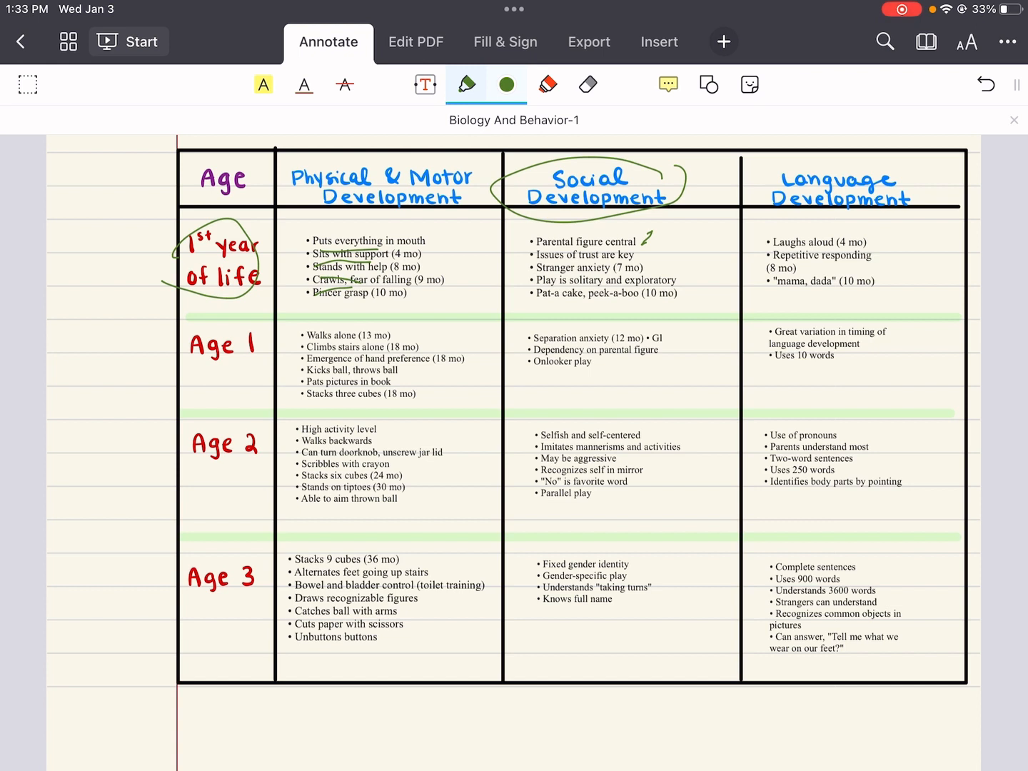
{"action": "left_click_drag", "start_coordinate": [885, 168], "coordinate": [914, 160]}
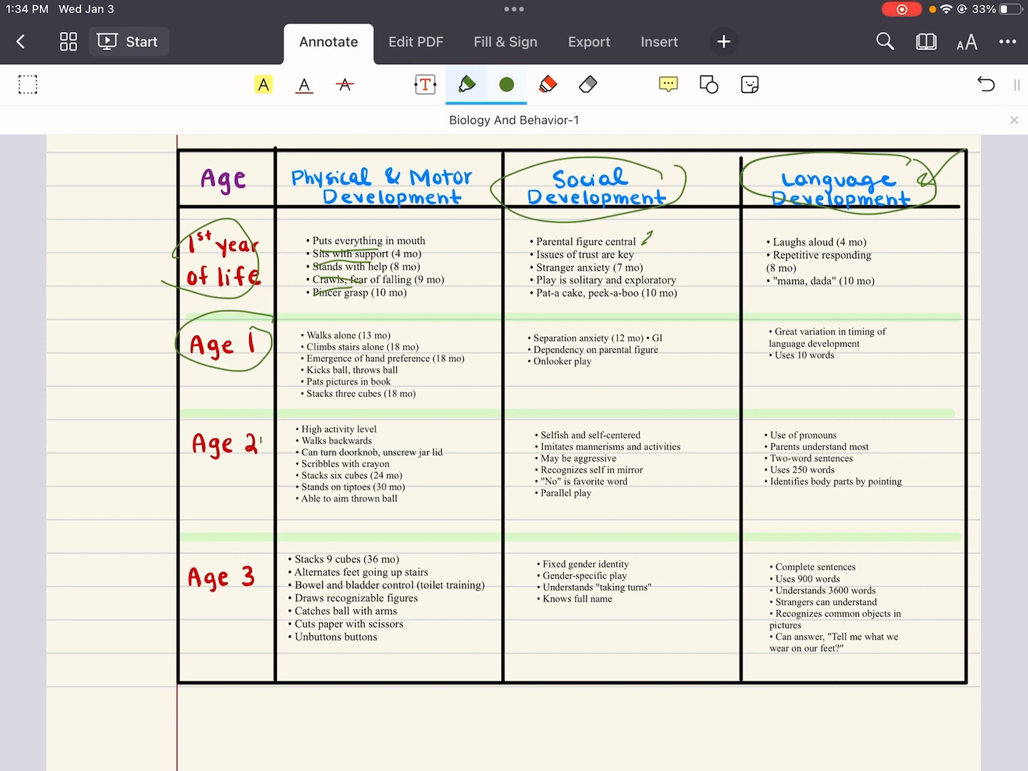
{"action": "left_click_drag", "start_coordinate": [188, 428], "coordinate": [257, 472]}
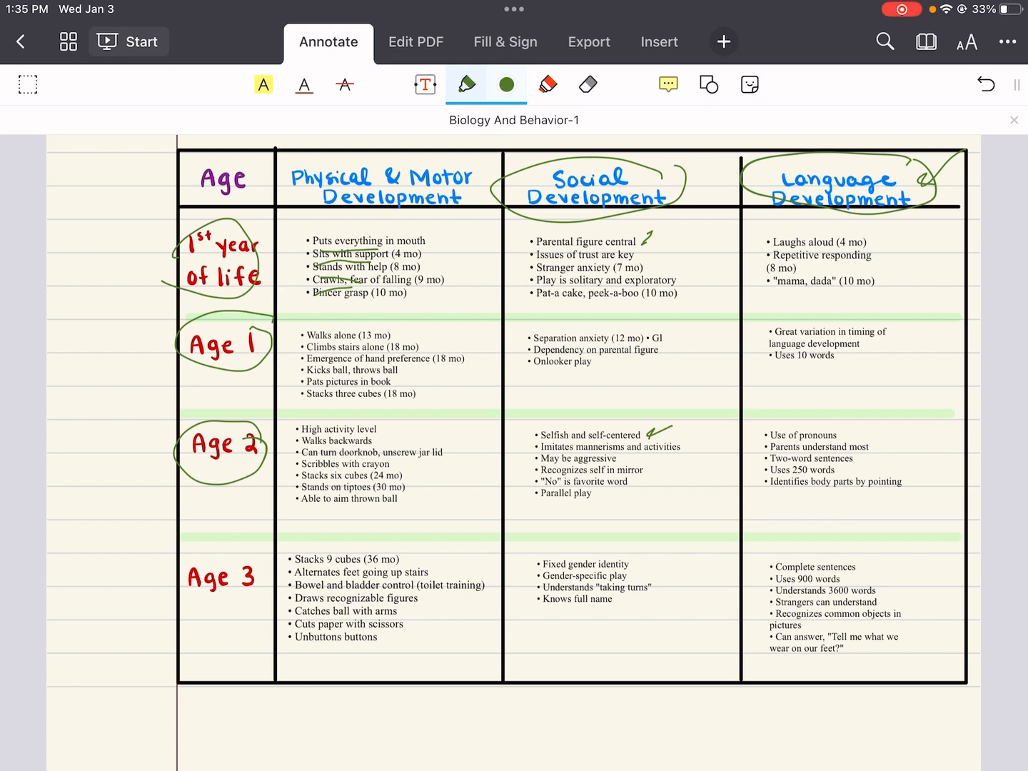
{"action": "left_click_drag", "start_coordinate": [850, 429], "coordinate": [868, 421]}
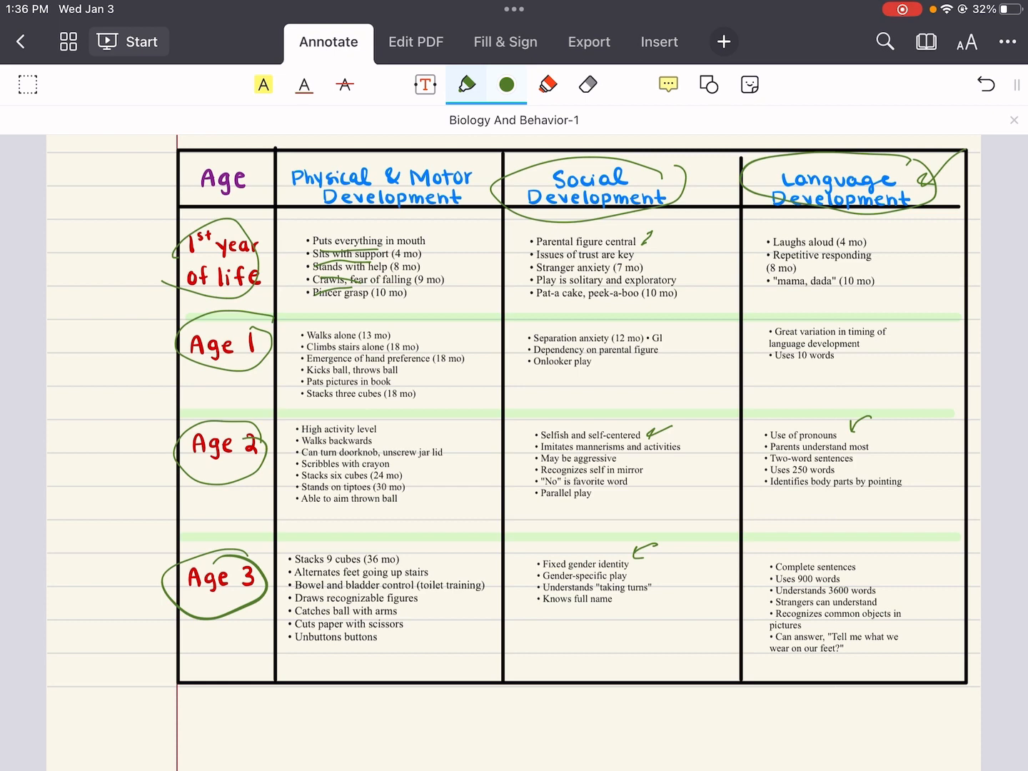
Step: Draw a long green arrow down the Social Development column ending with an arrowhead below the table
{"action": "scroll", "scroll_direction": "down", "scroll_amount": 3}
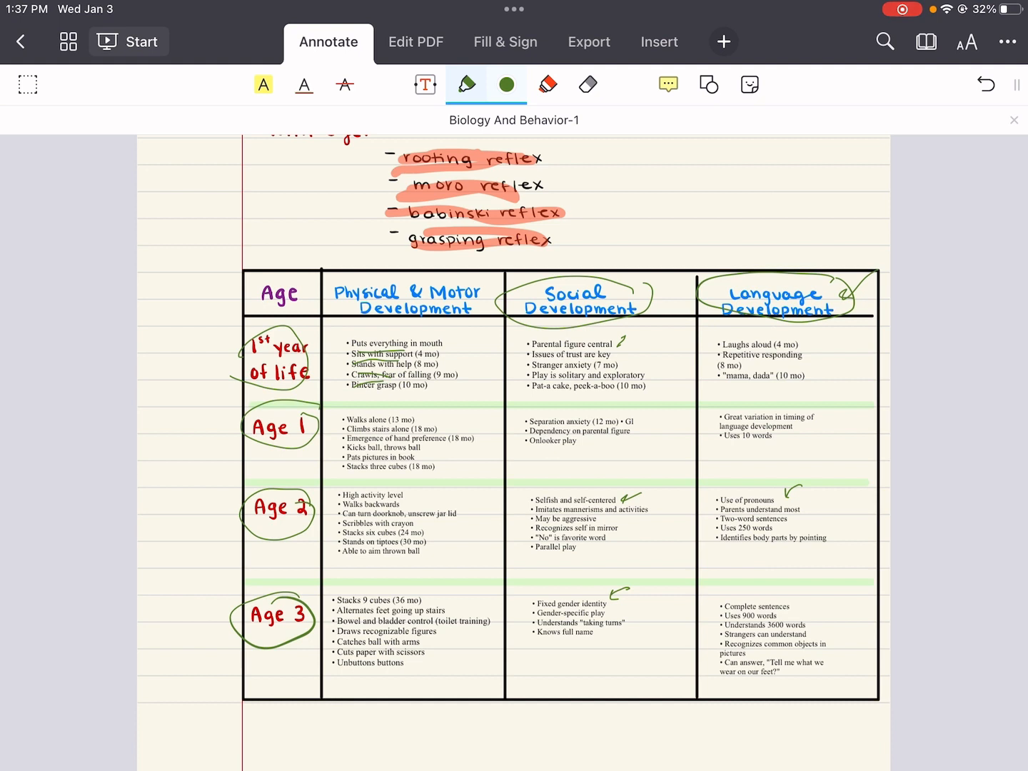
{"action": "left_click_drag", "start_coordinate": [664, 385], "coordinate": [657, 421]}
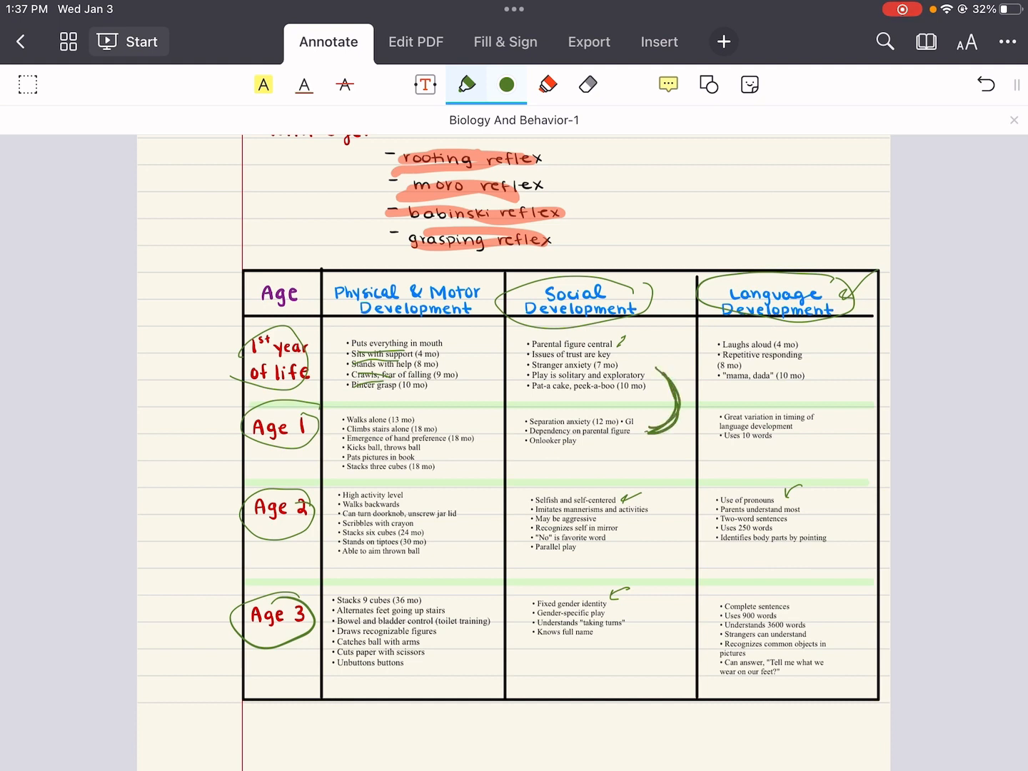
{"action": "left_click_drag", "start_coordinate": [664, 400], "coordinate": [649, 528]}
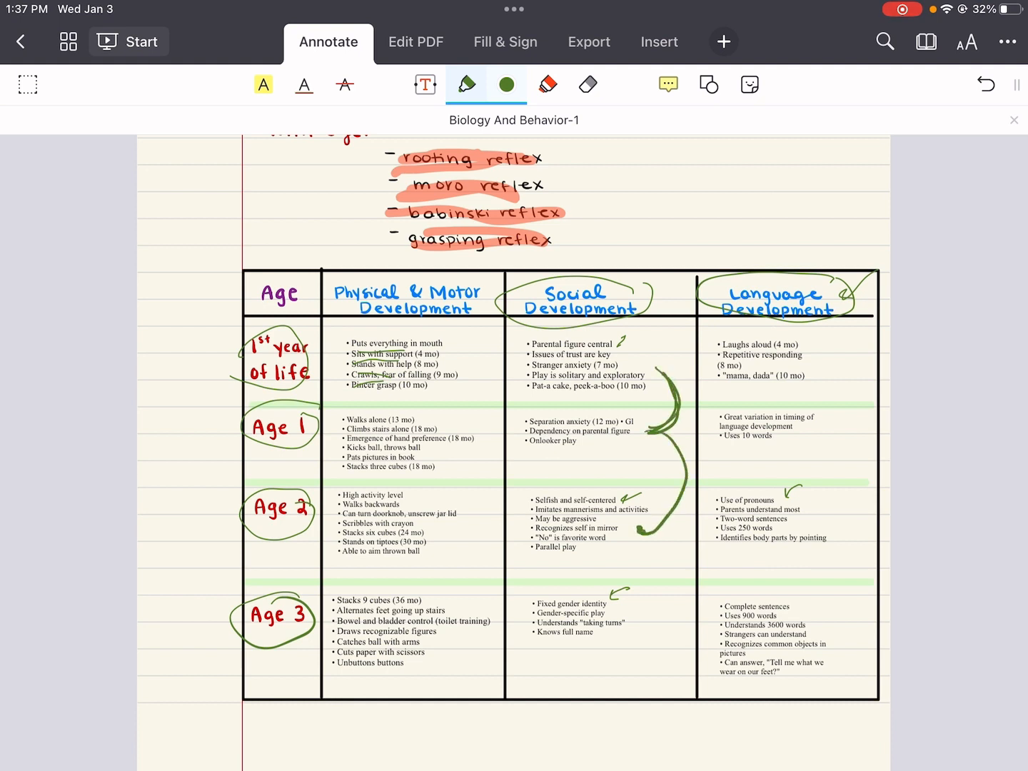
{"action": "left_click_drag", "start_coordinate": [642, 528], "coordinate": [635, 736]}
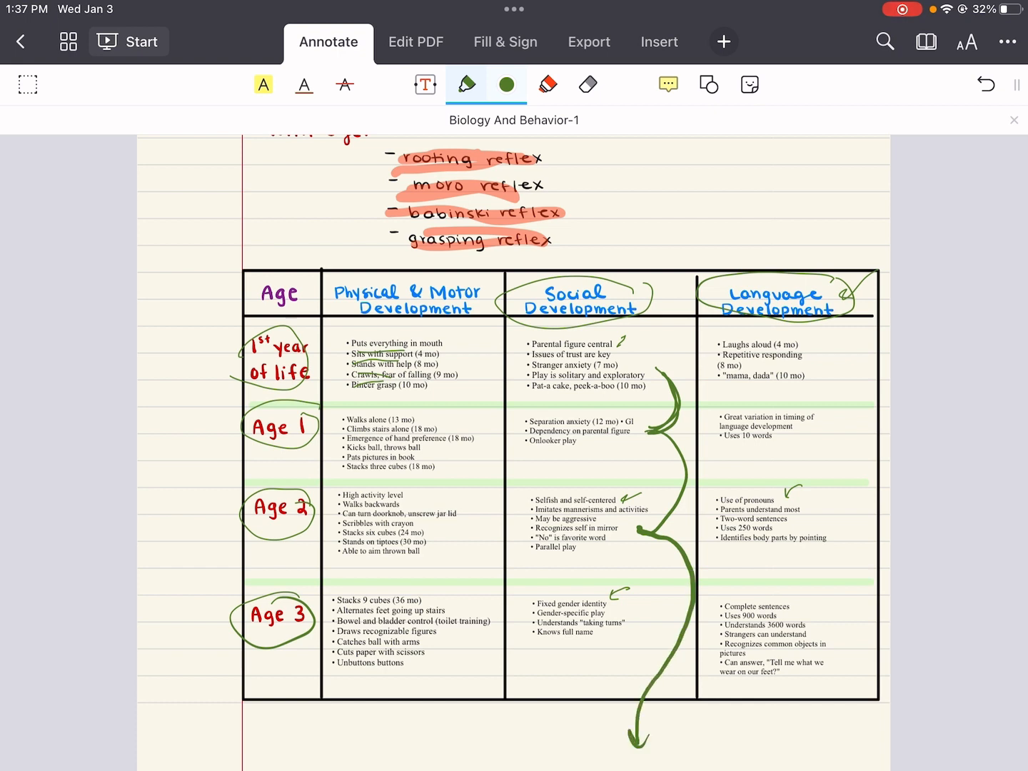